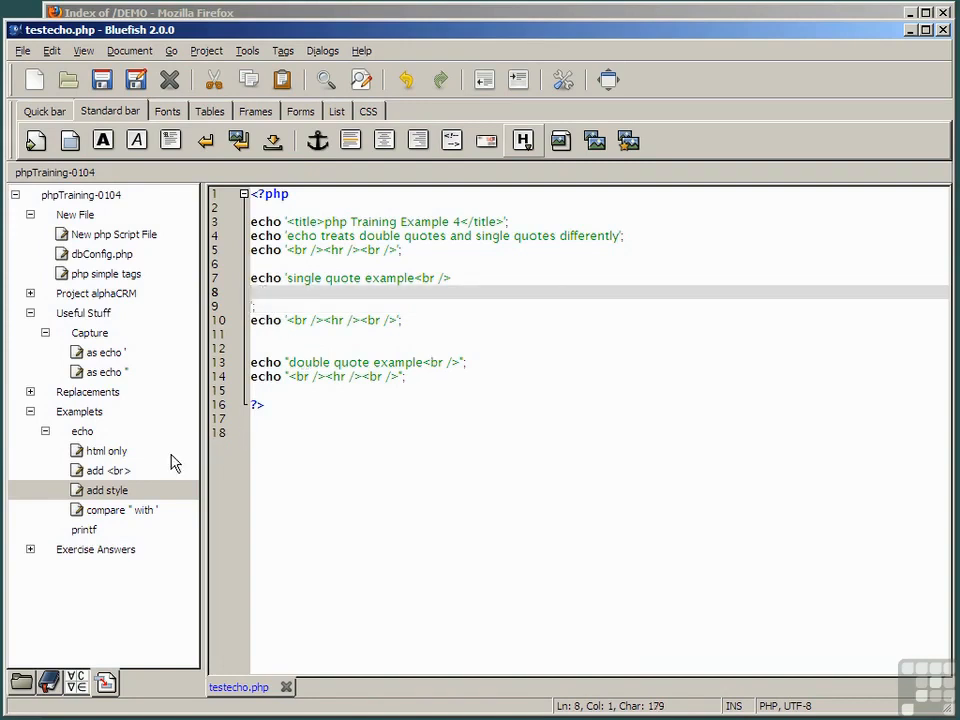
mouse_move(96, 490)
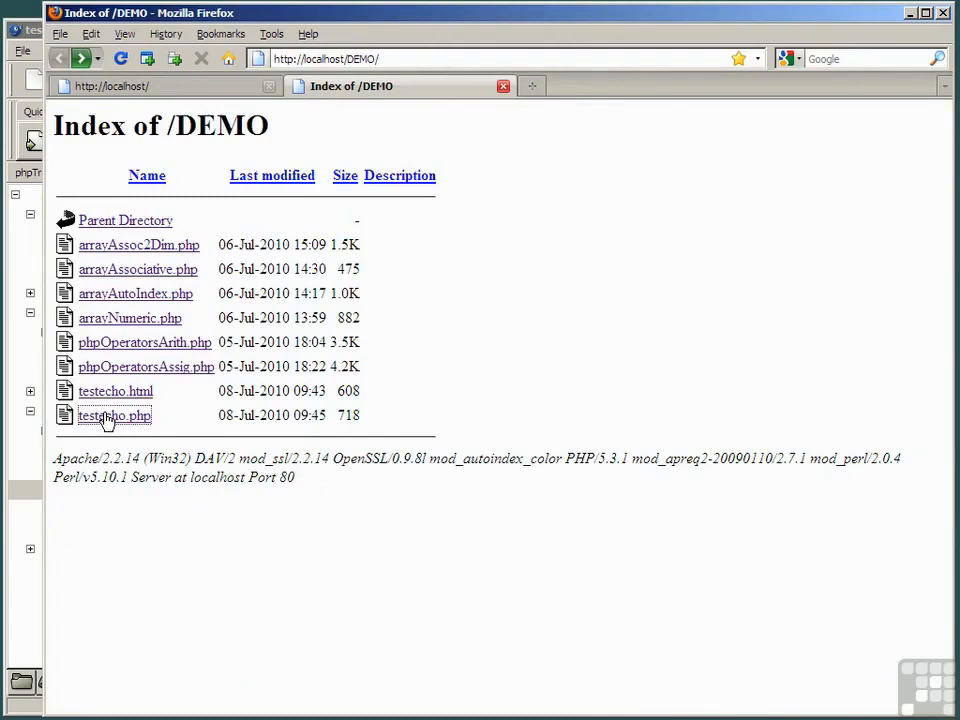
- Run testecho.php from the localhost/DEMO listing, revealing a parse error on line 17
click(112, 414)
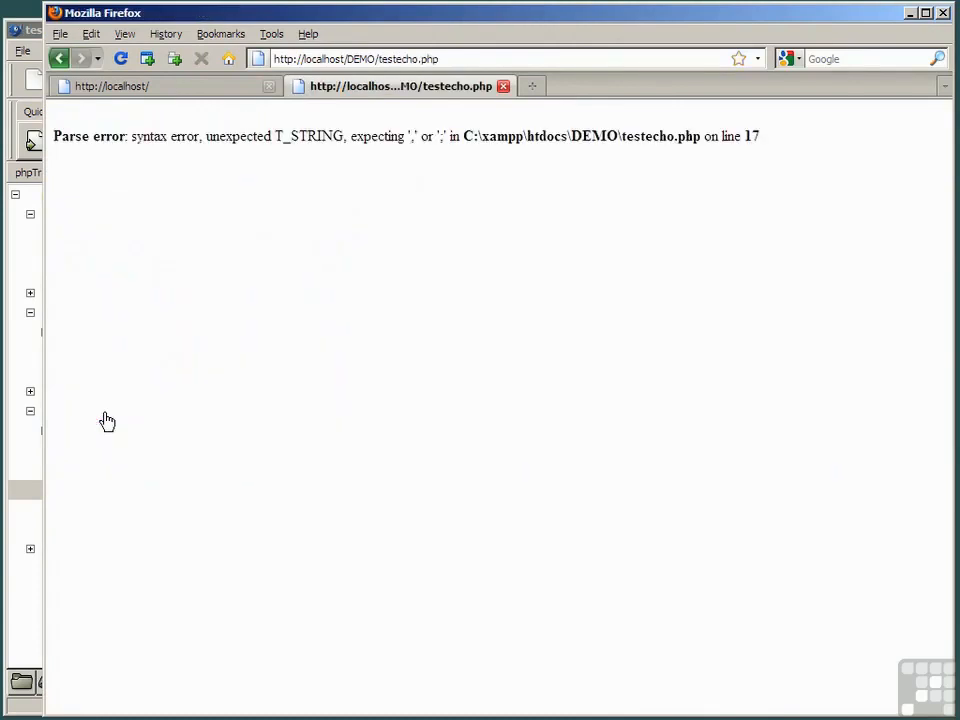
mouse_move(16, 612)
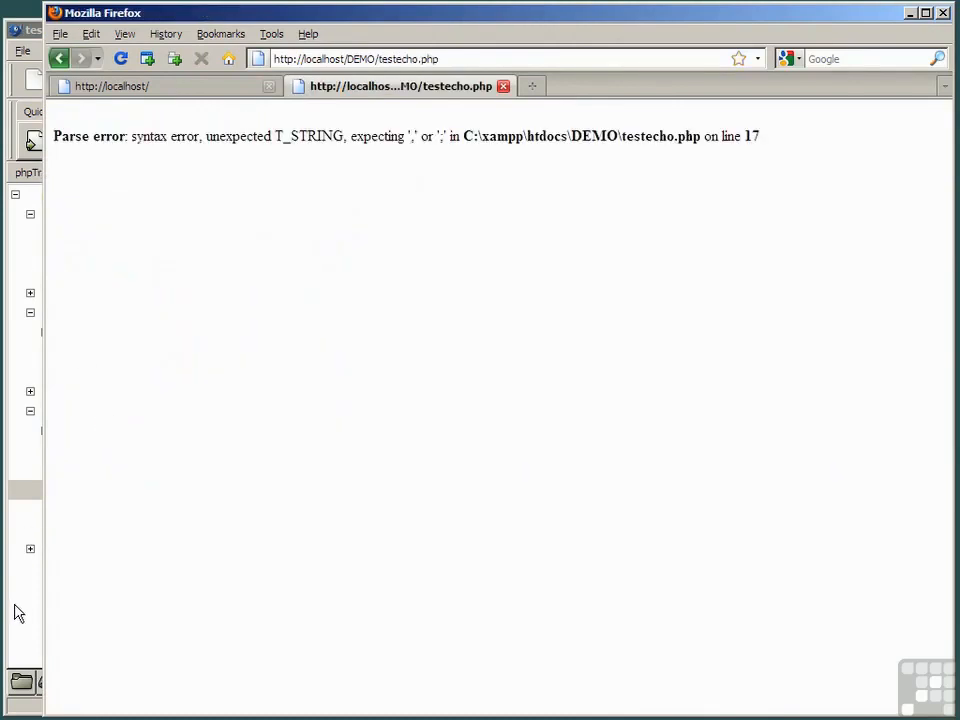
mouse_move(68, 56)
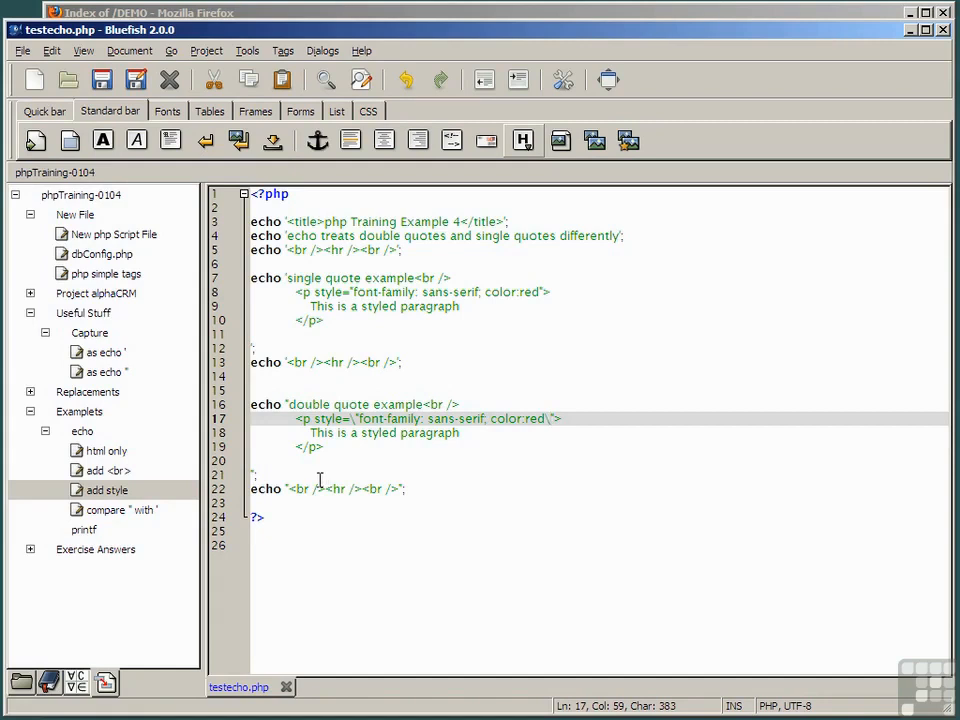
- Switch from Bluefish to the Firefox window after fixing the style attribute quotes
click(104, 78)
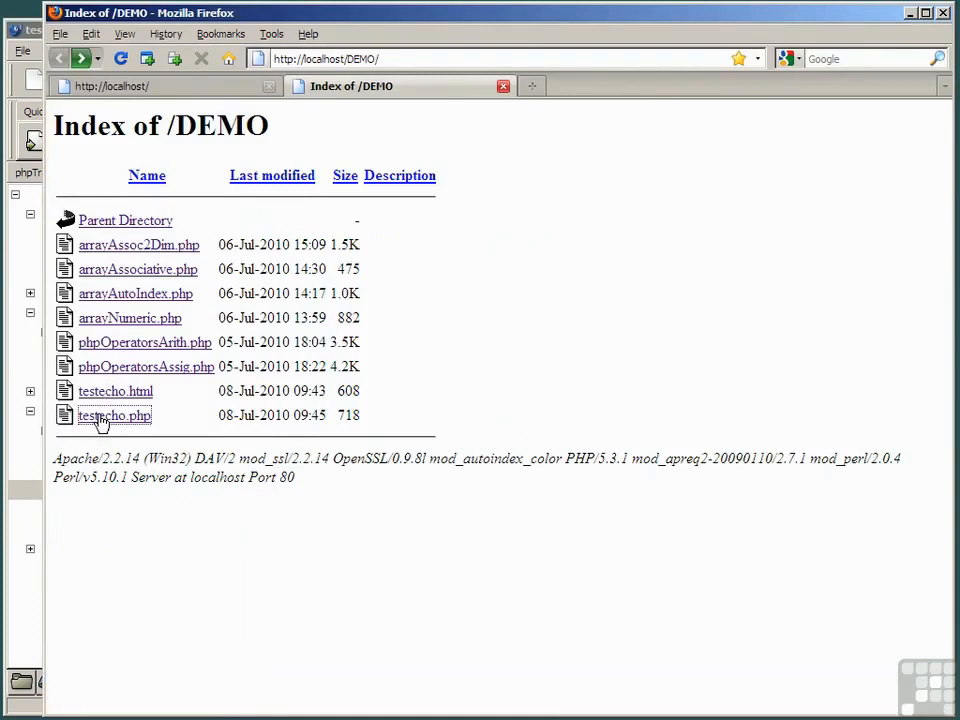
- Run the corrected testecho.php so both examples render a red styled paragraph
click(114, 414)
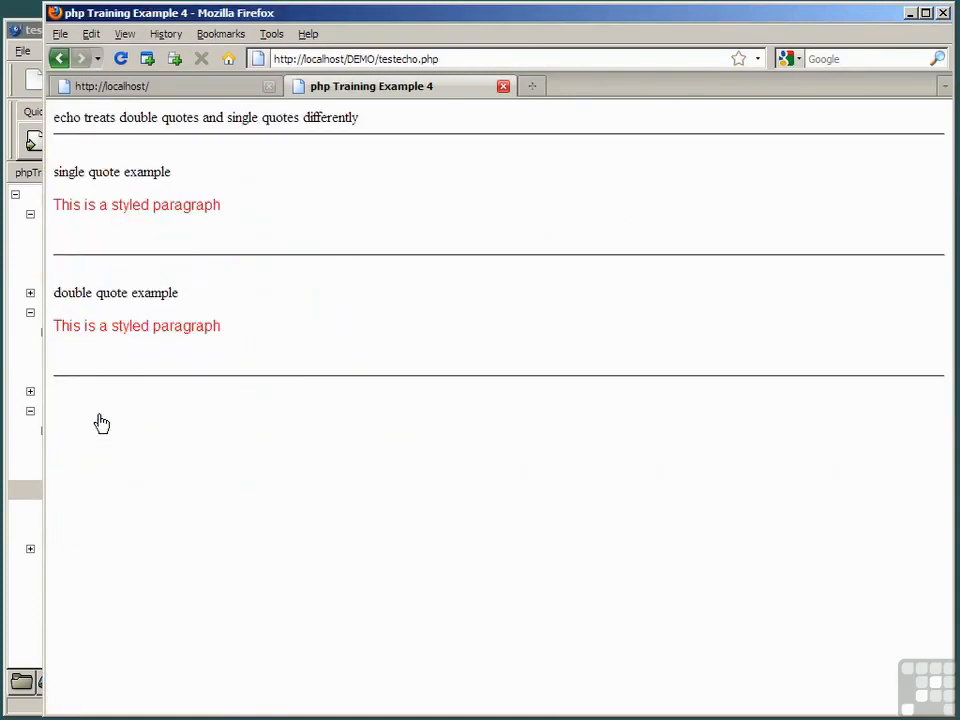
mouse_move(470, 422)
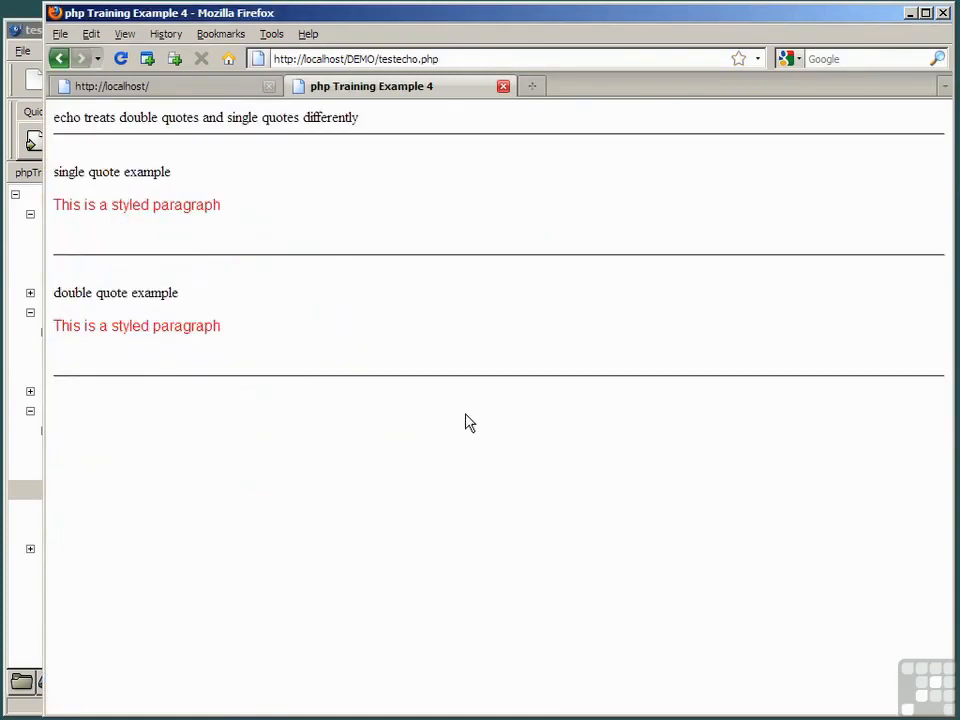
mouse_move(64, 192)
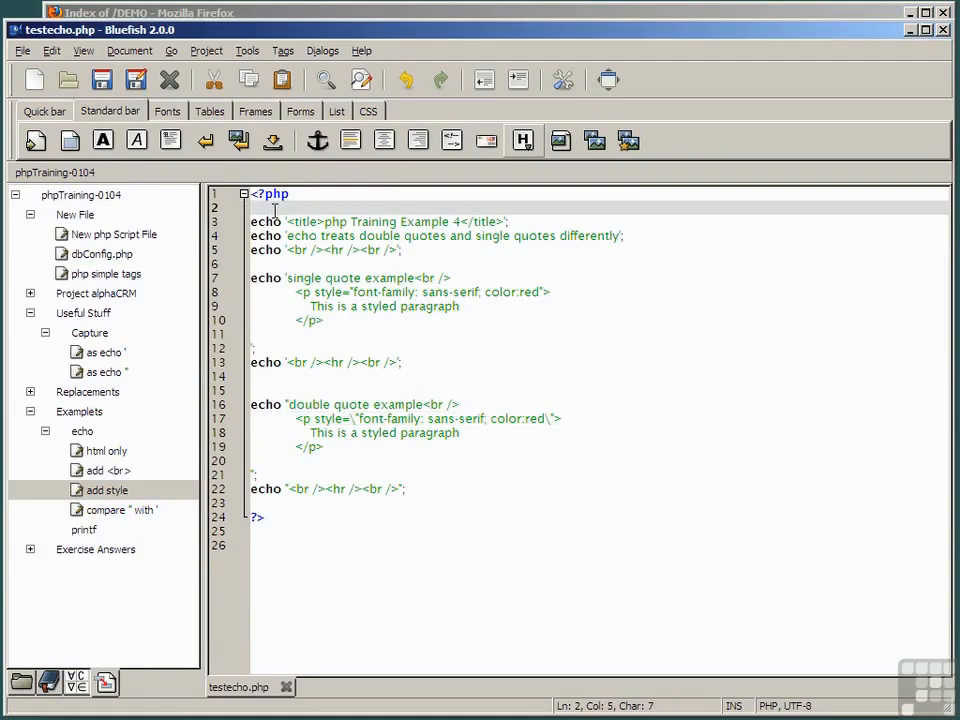
- Define $text = "PHP TRAINING"; after <?php and add $text after </p> in the single-quote echo
text($text = "PHP TRAINING";)
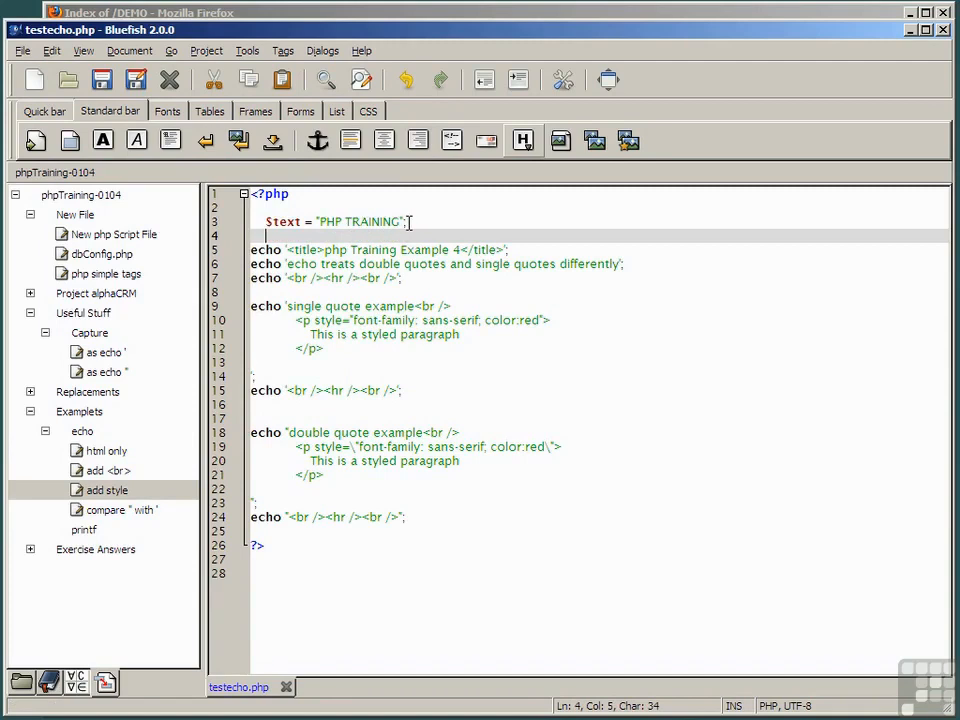
double_click(284, 220)
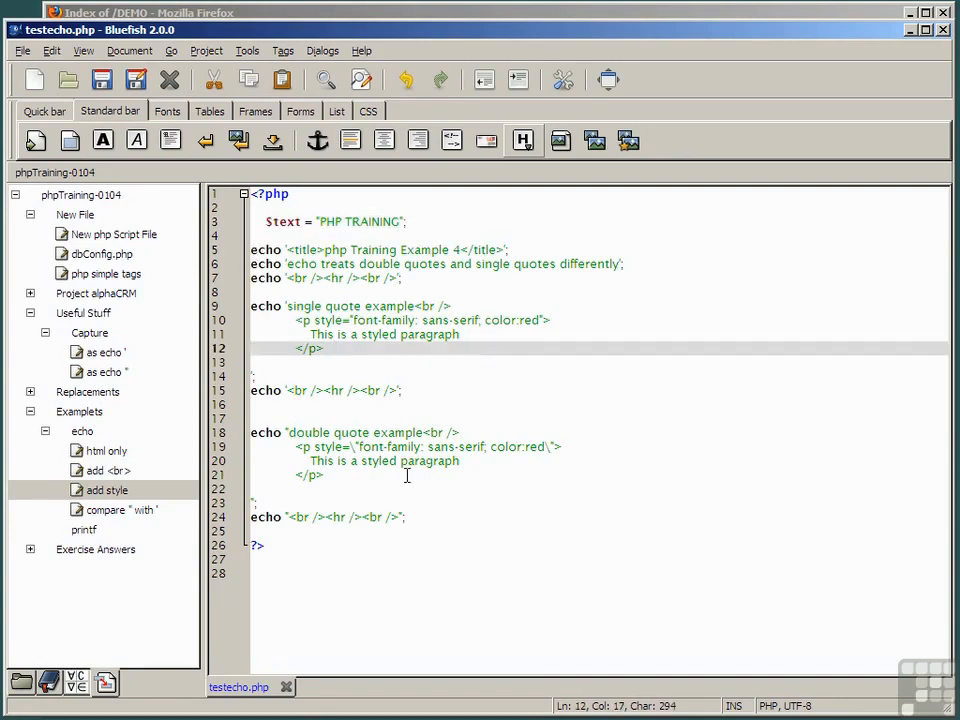
text($text)
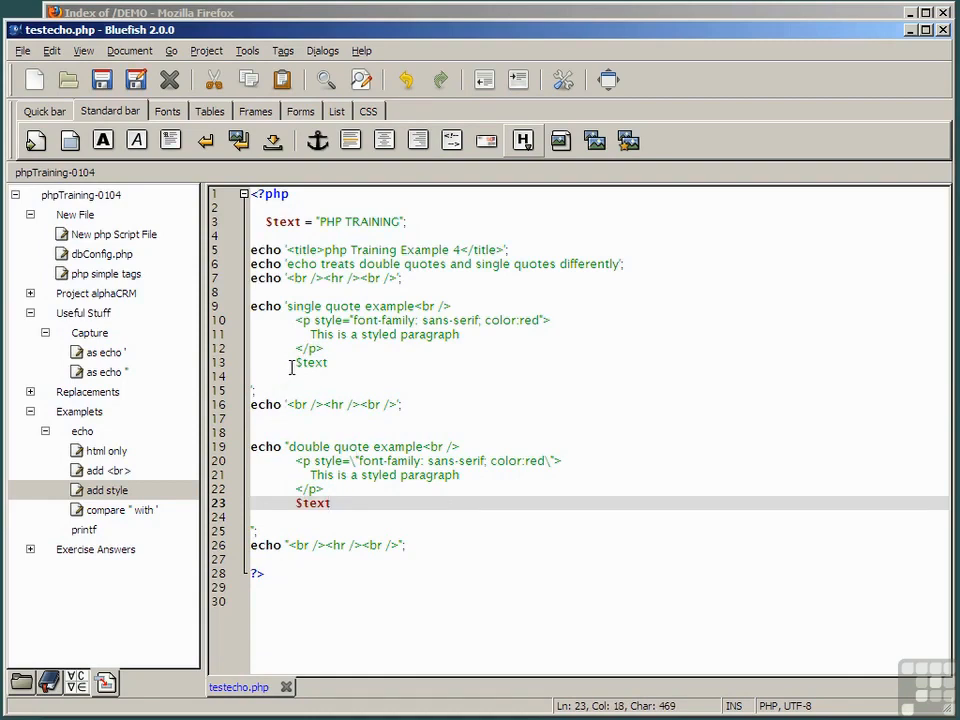
- Highlight the $text placement in both the single-quote and double-quote examples
double_click(310, 362)
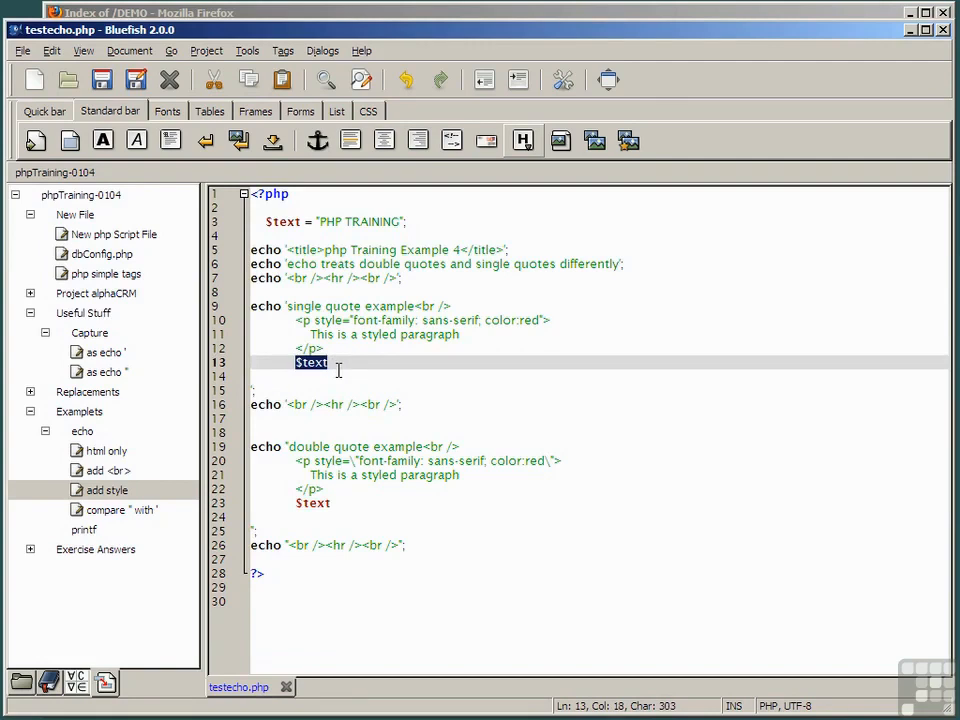
click(336, 362)
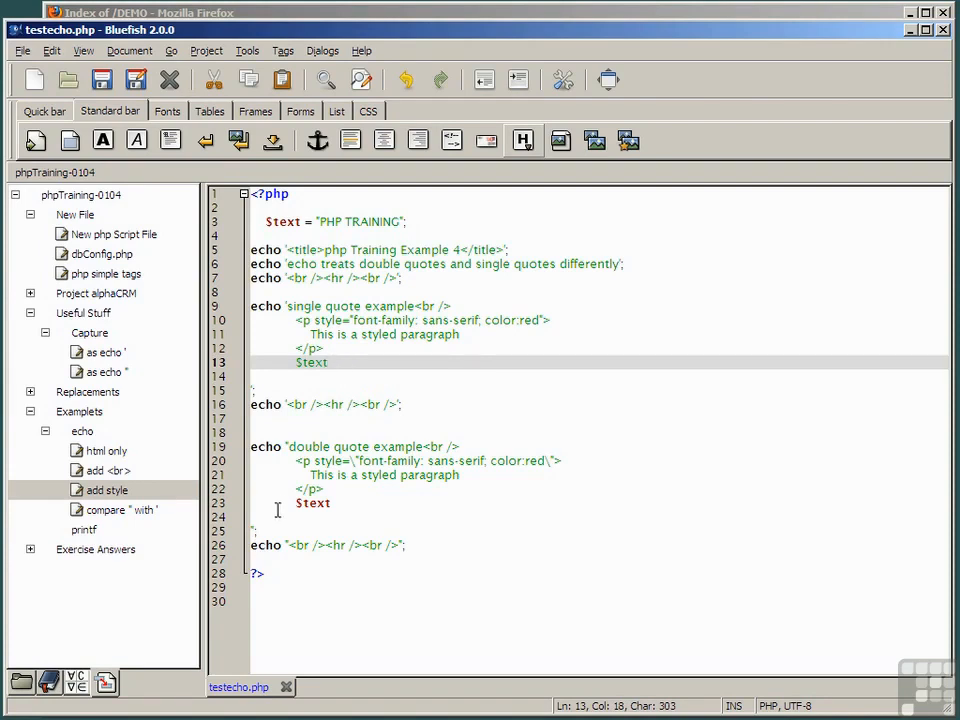
double_click(312, 504)
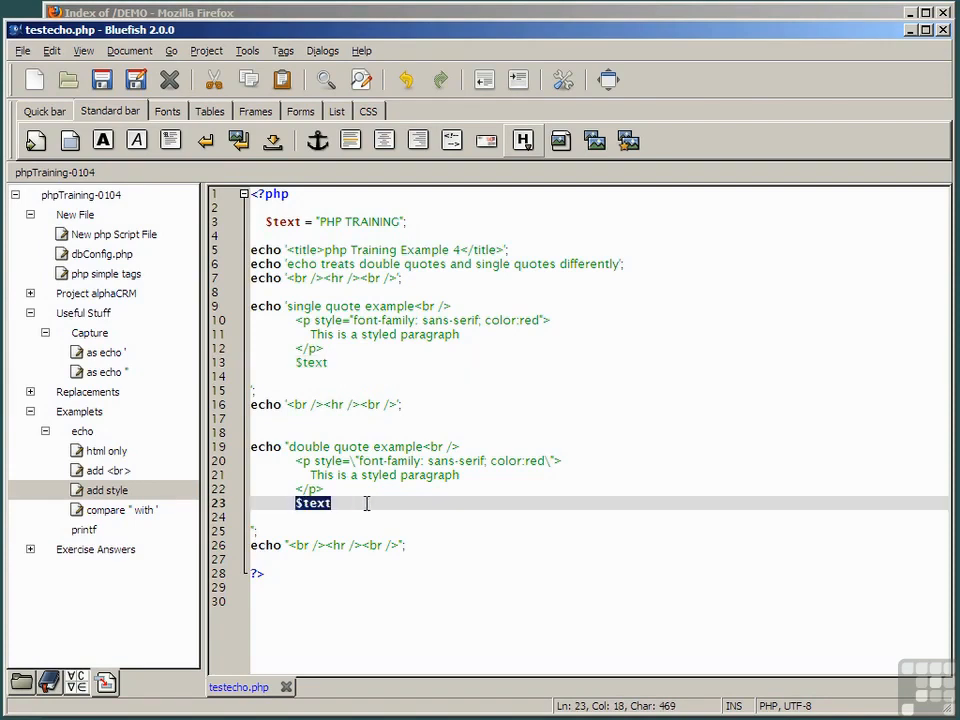
click(336, 504)
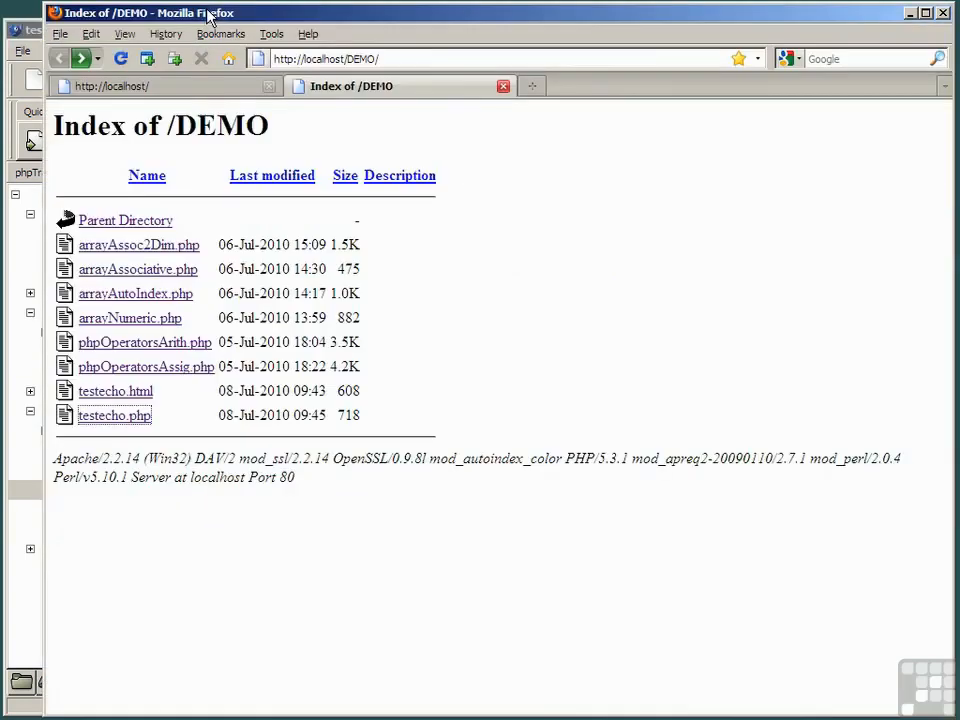
- Run testecho.php and highlight the literal $text printed under the single-quote example
click(112, 416)
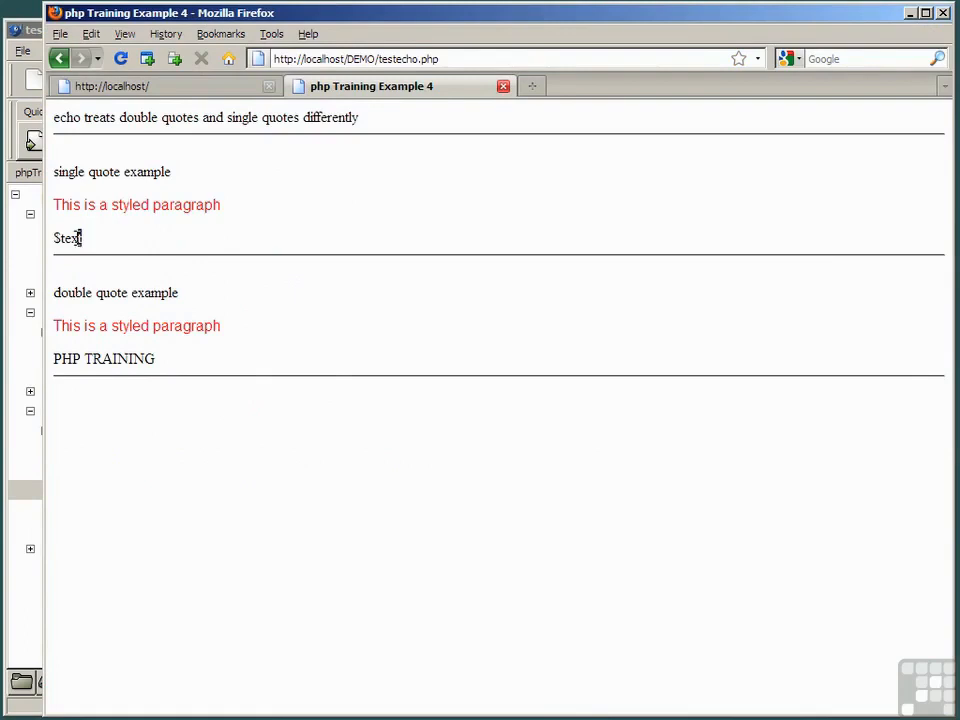
double_click(68, 238)
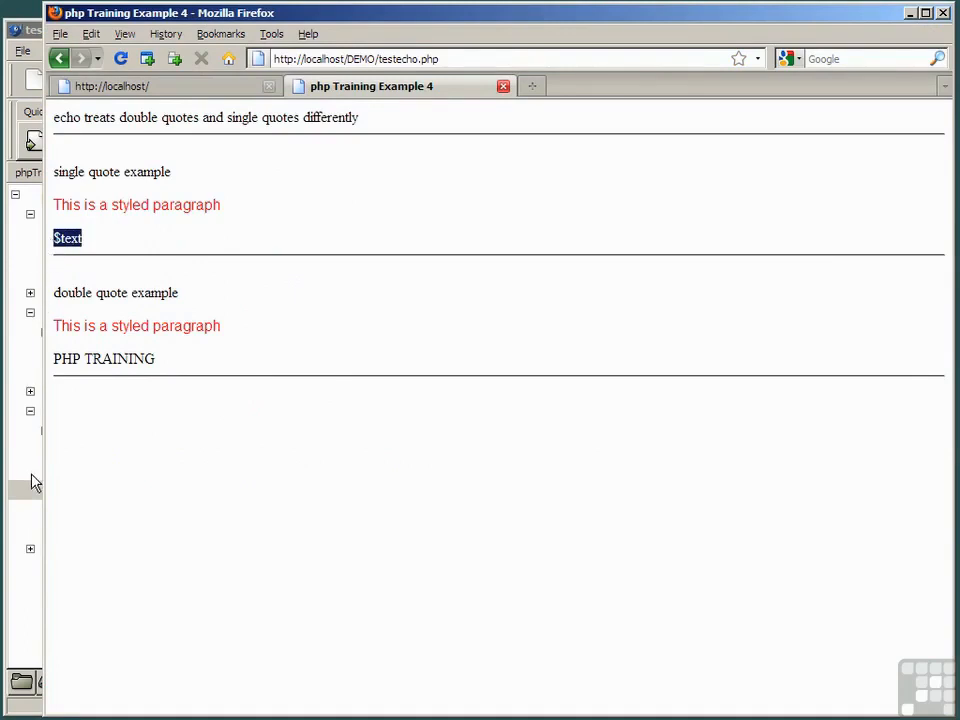
mouse_move(152, 356)
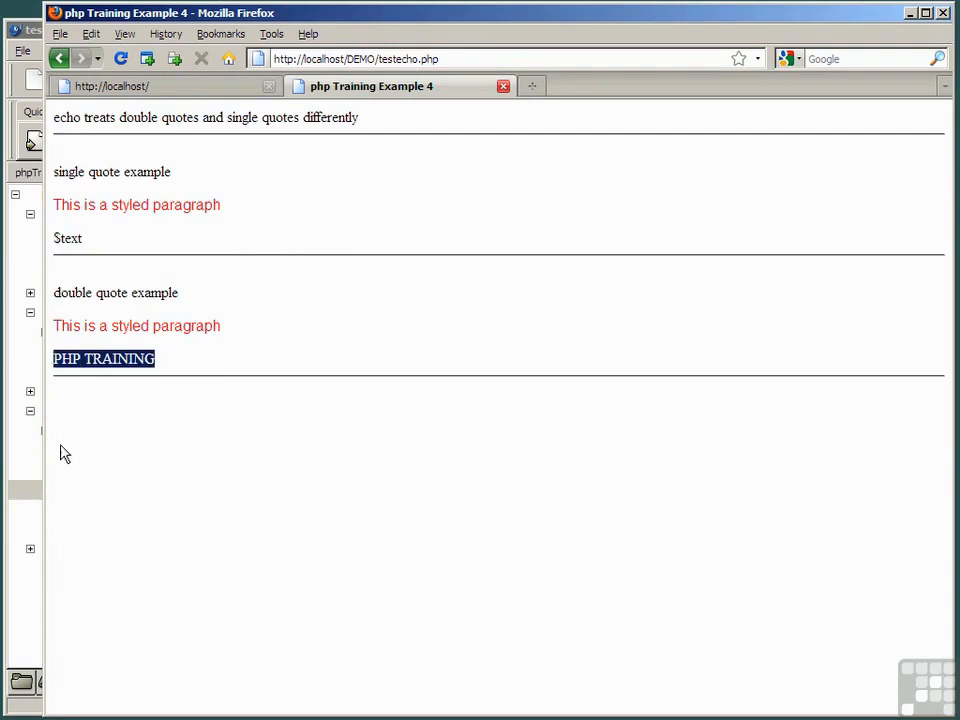
mouse_move(68, 464)
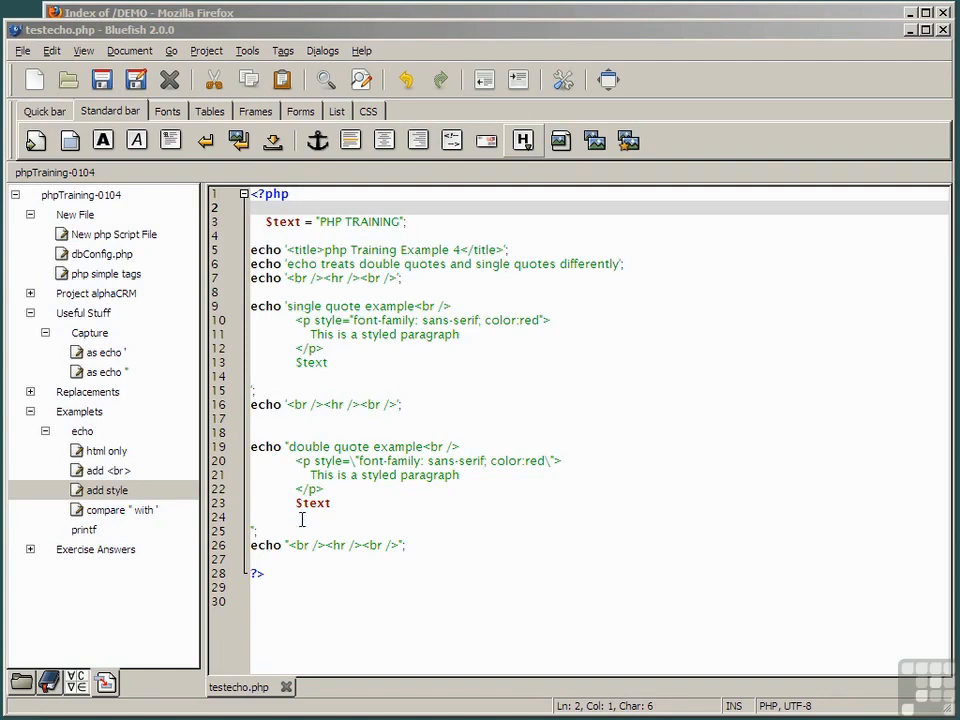
- Close the double-quote string after </p> and concatenate $text . " is underway."
double_click(312, 502)
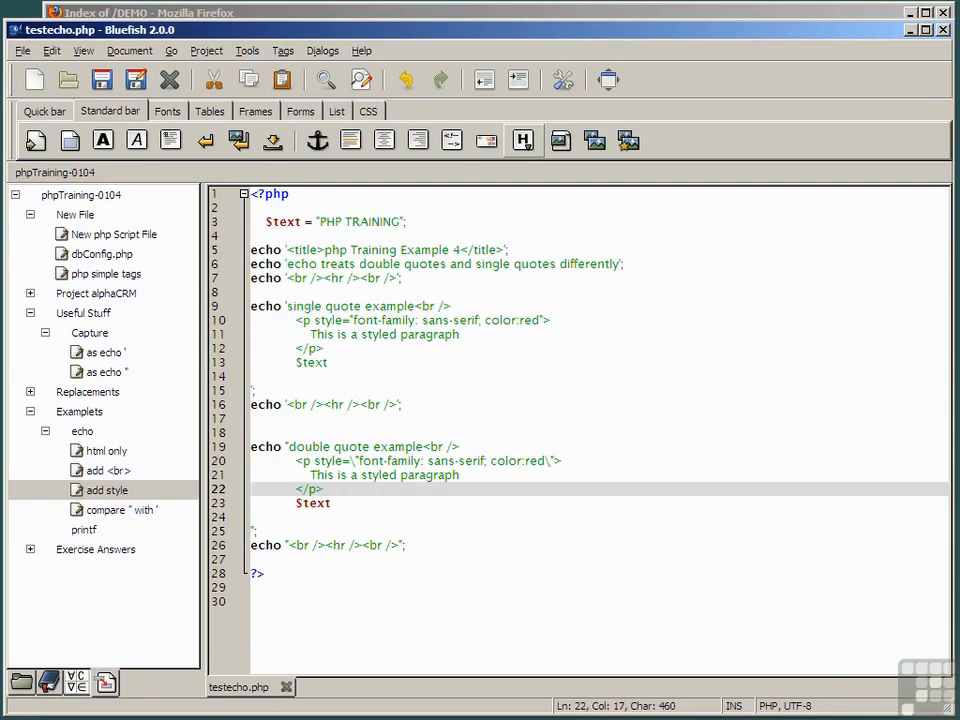
text(>)
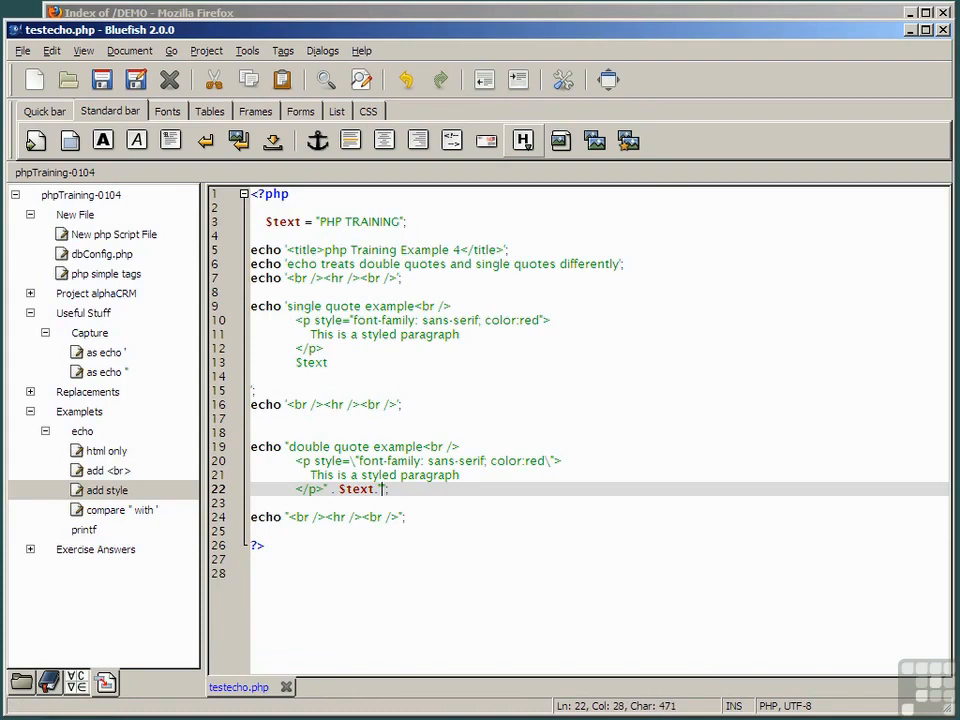
text(")
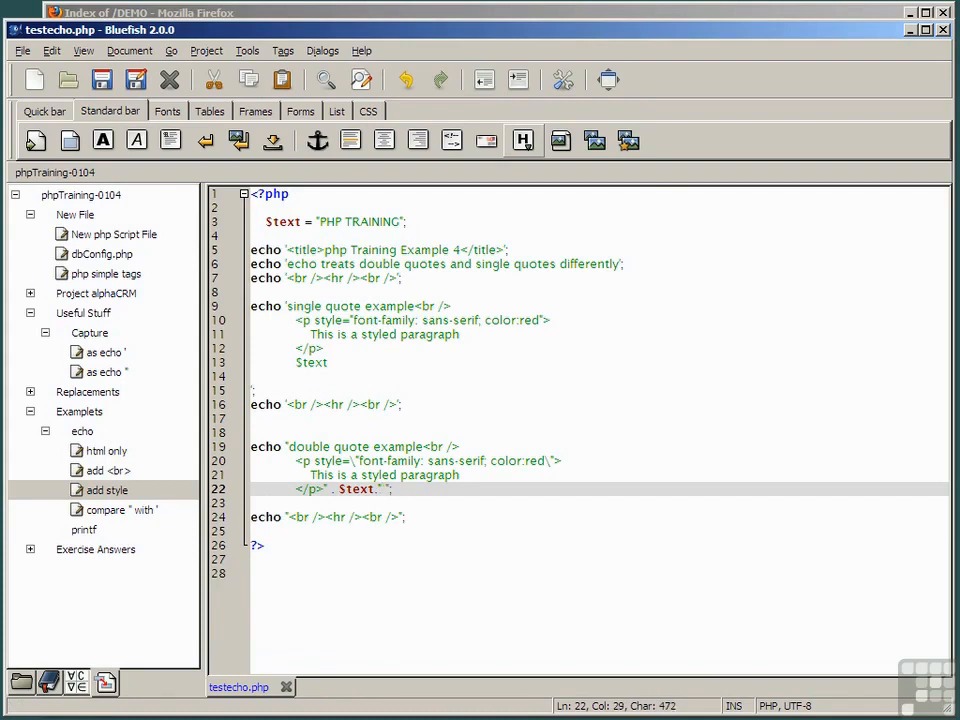
text(is u)
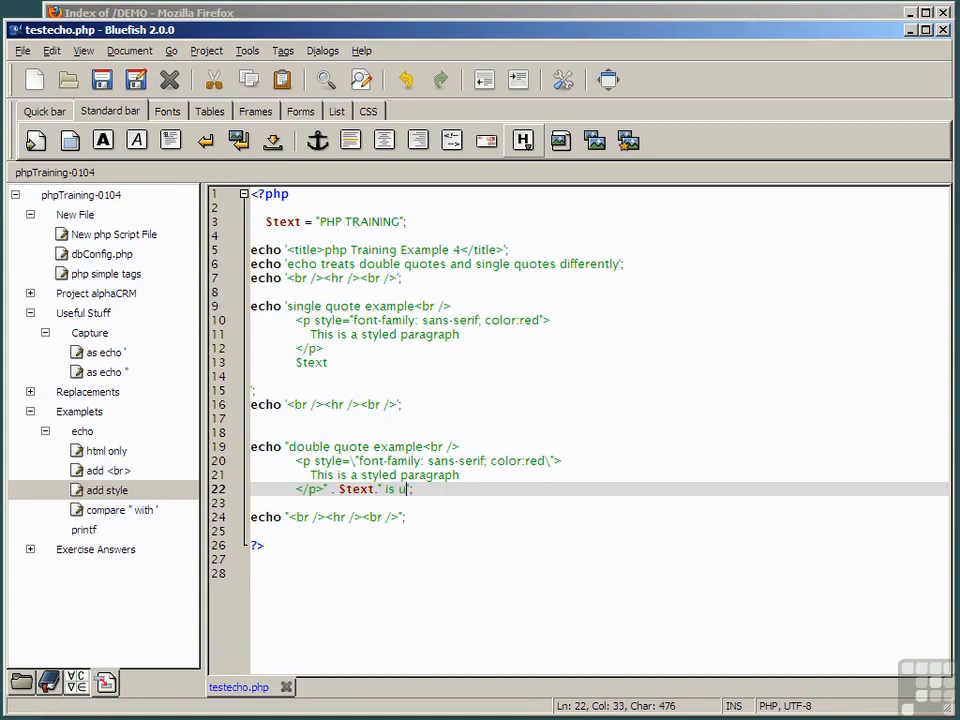
text(nderway.)
click(600, 362)
text(. ')
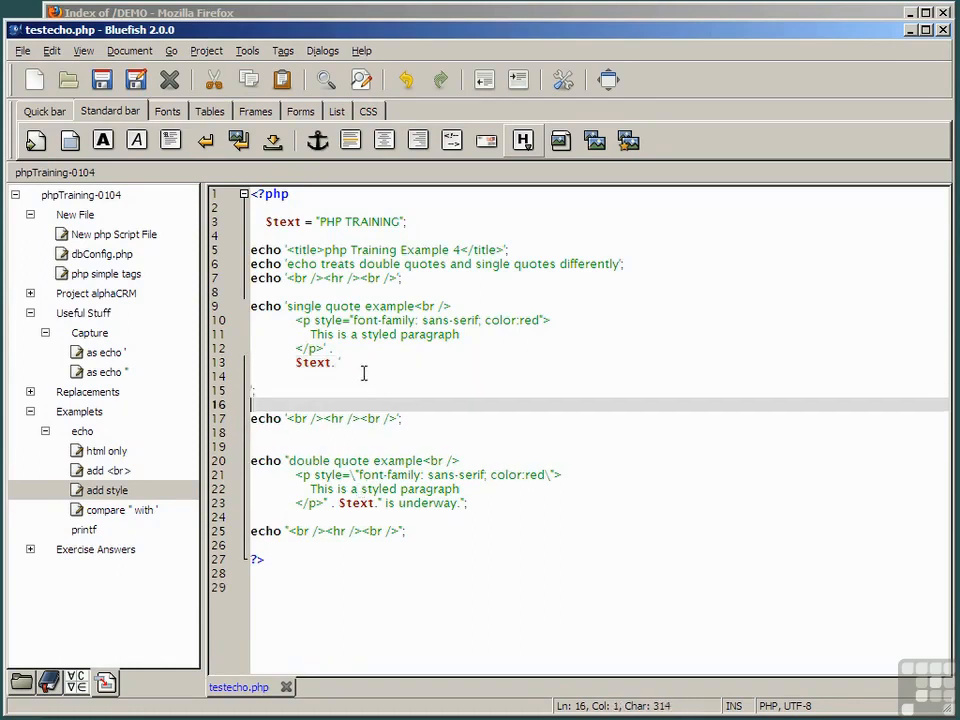
- Close the single-quote string after </p> and concatenate . $text outside it
double_click(312, 362)
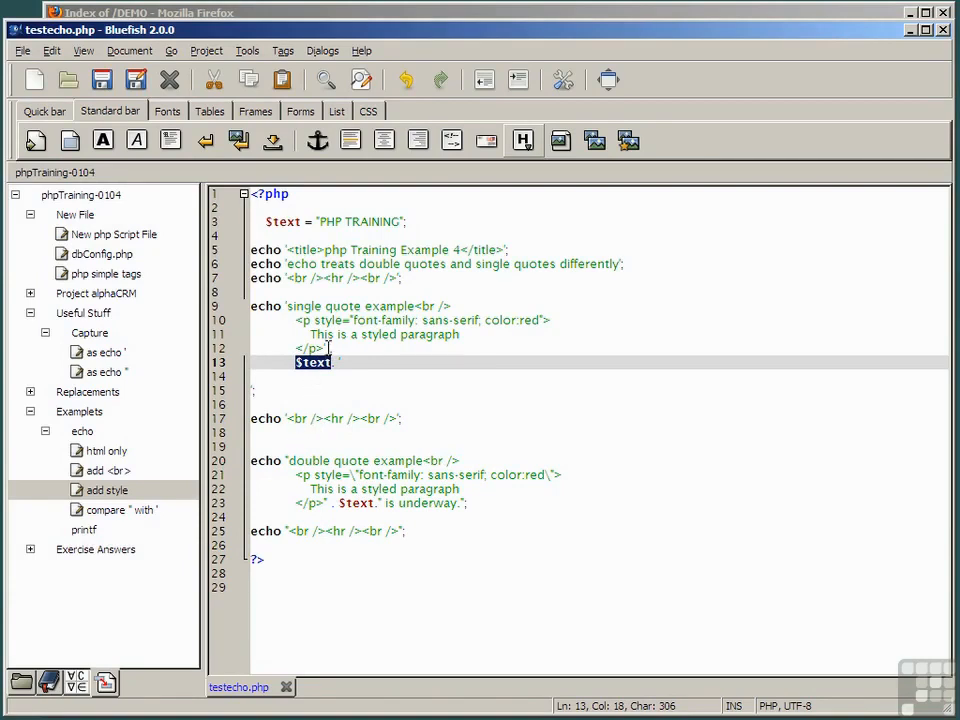
click(312, 362)
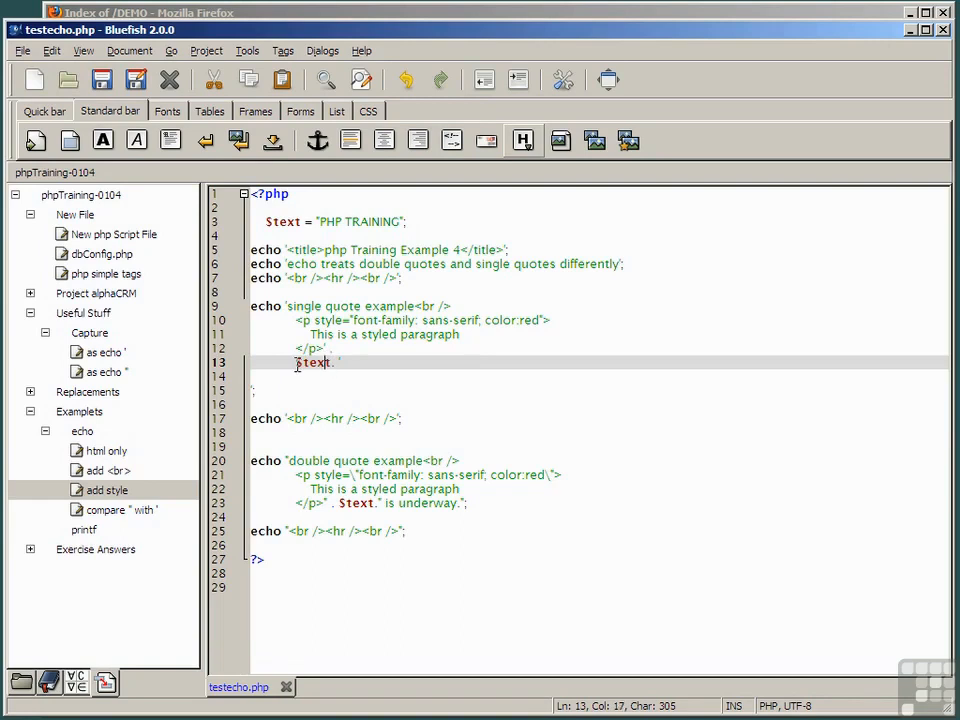
double_click(312, 362)
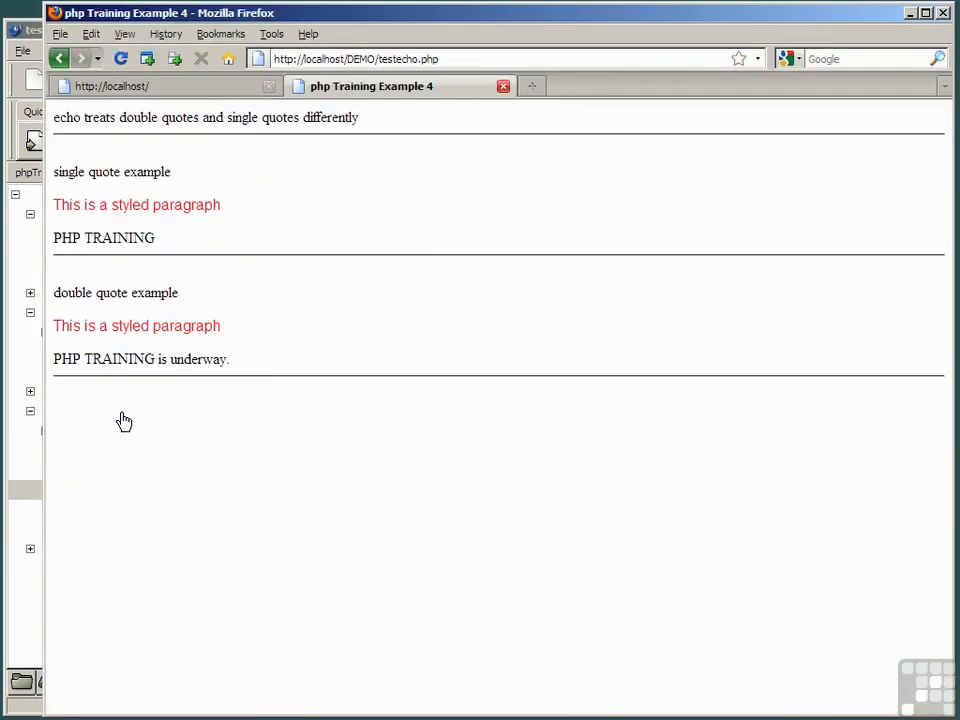
mouse_move(170, 252)
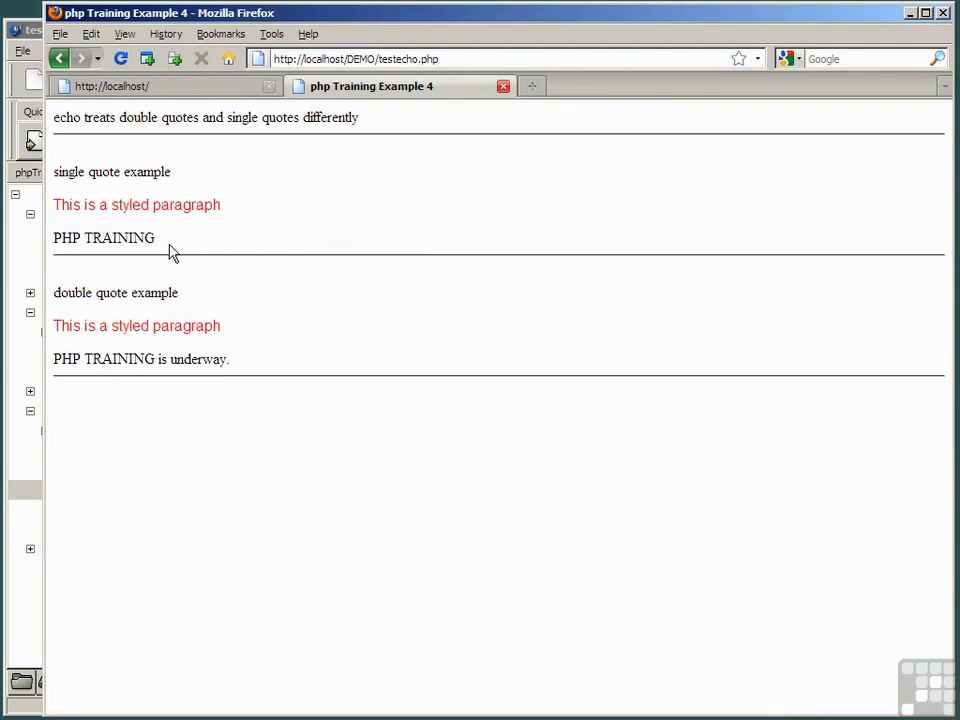
- Highlight PHP TRAINING printed under the single-quote example in the reloaded page
double_click(100, 236)
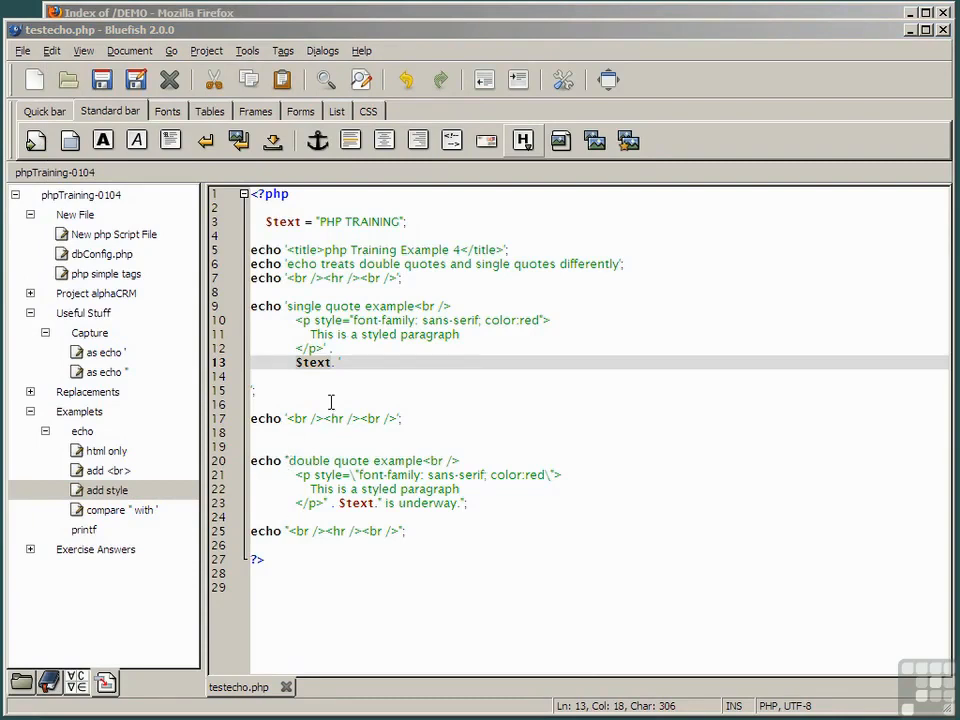
click(348, 320)
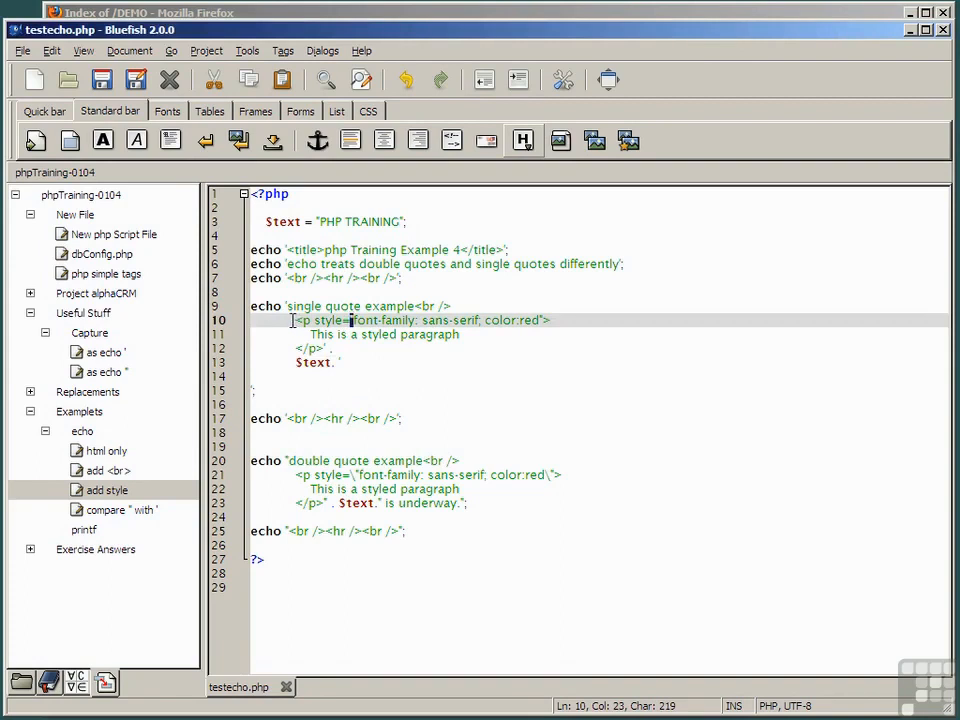
drag(296, 320, 578, 320)
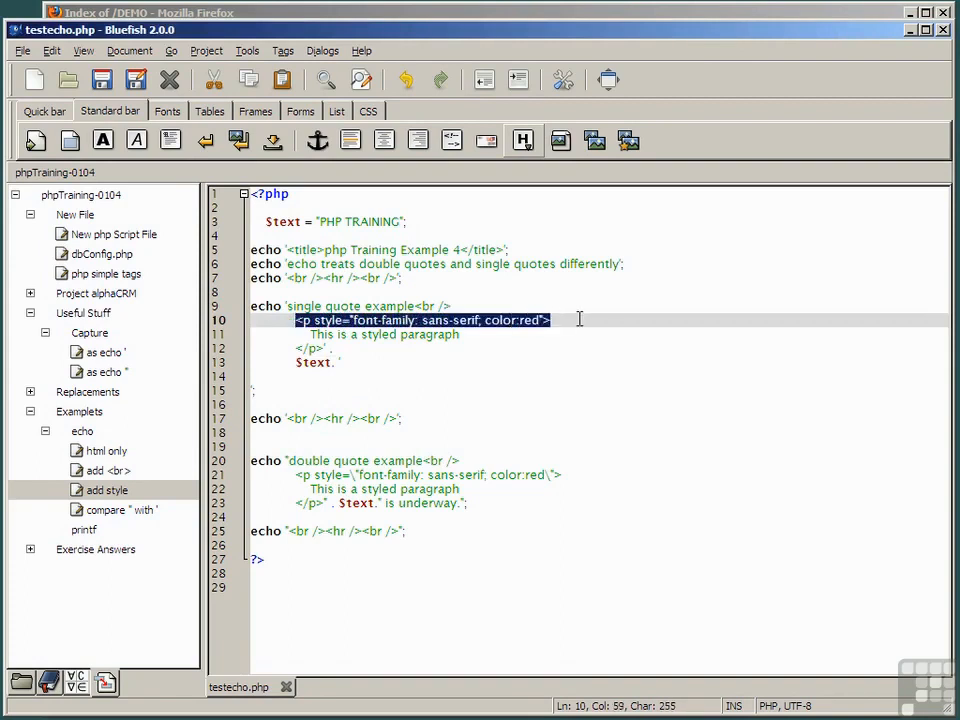